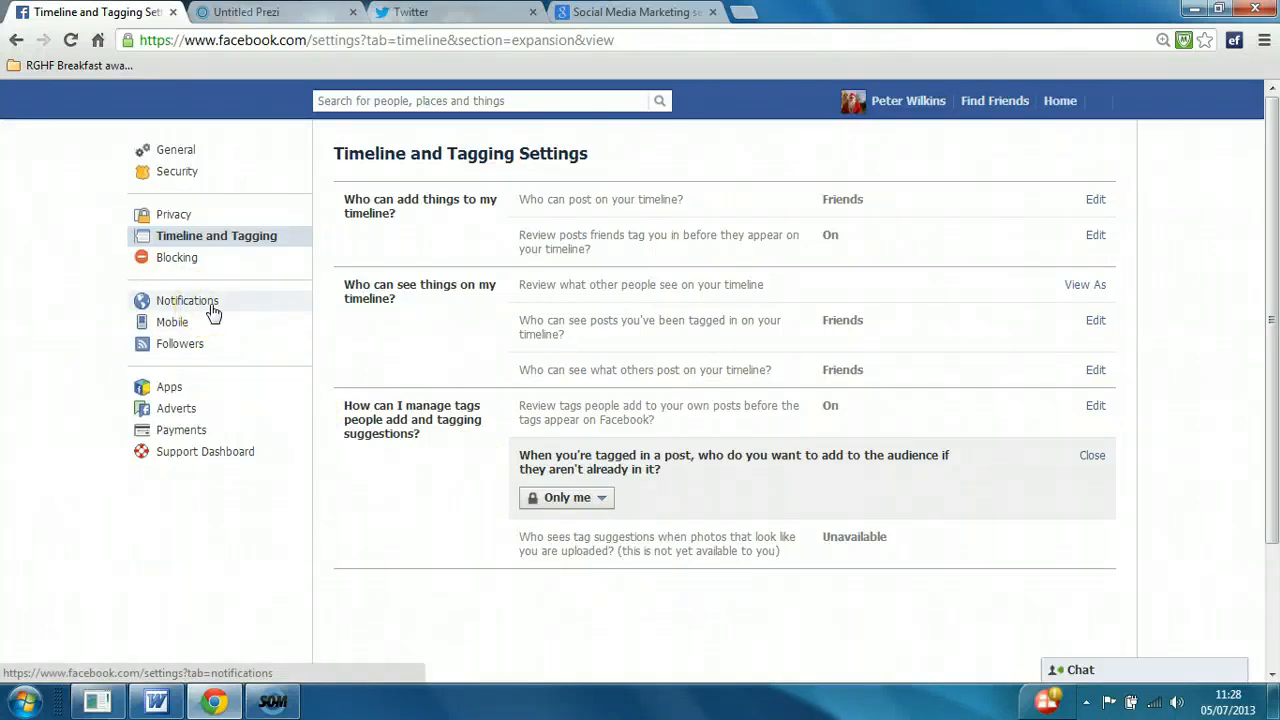
# Go to Notifications Settings from the left sidebar of Facebook Settings
pyautogui.click(187, 300)
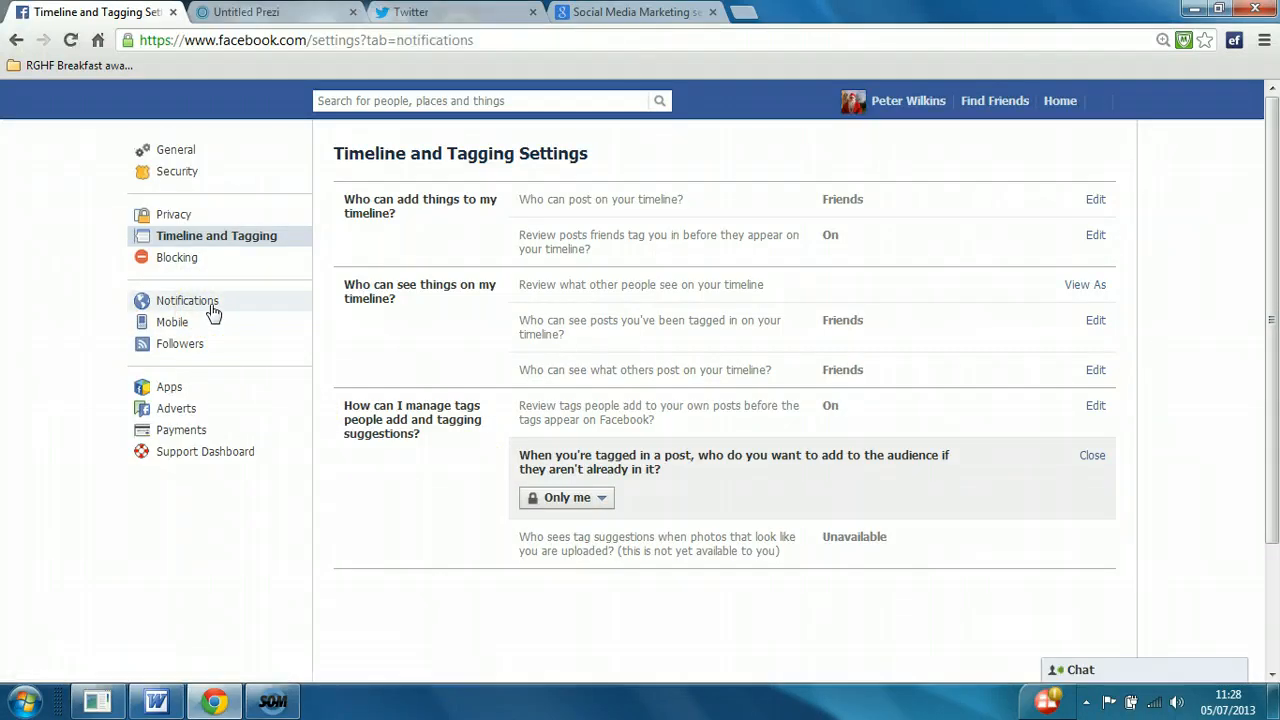
pyautogui.click(187, 300)
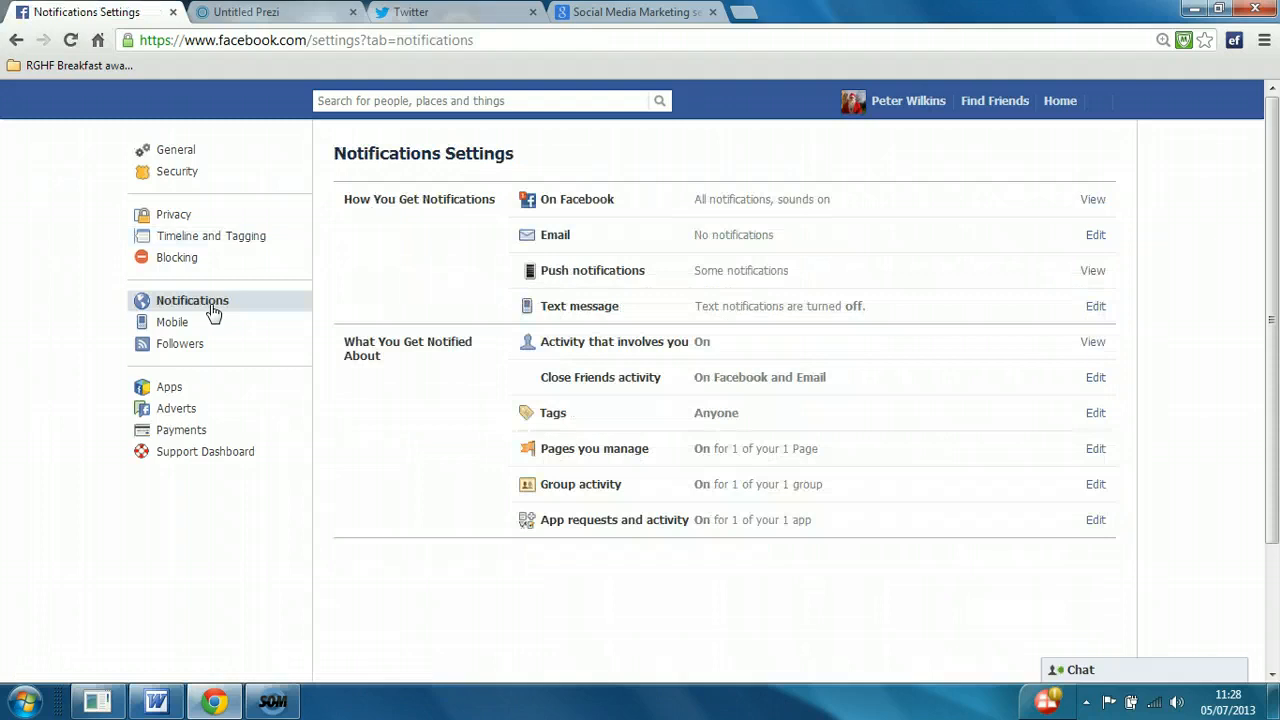
pyautogui.moveTo(385, 225)
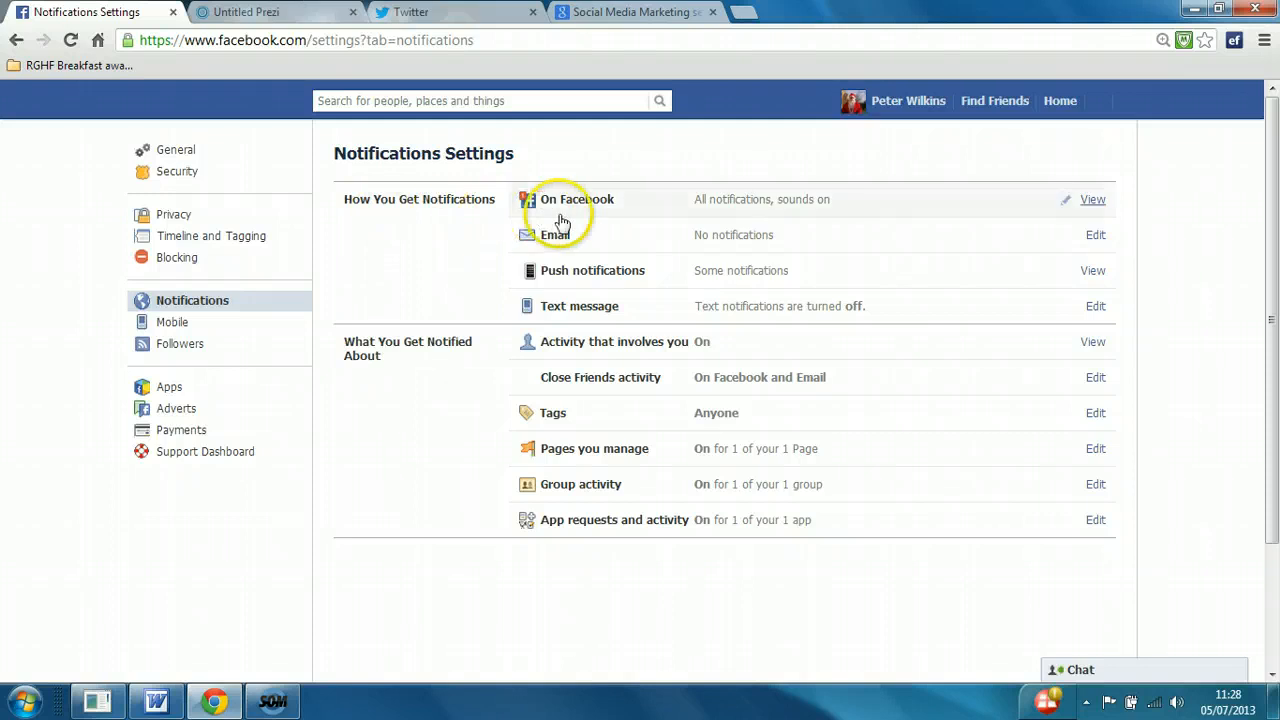
pyautogui.moveTo(570, 241)
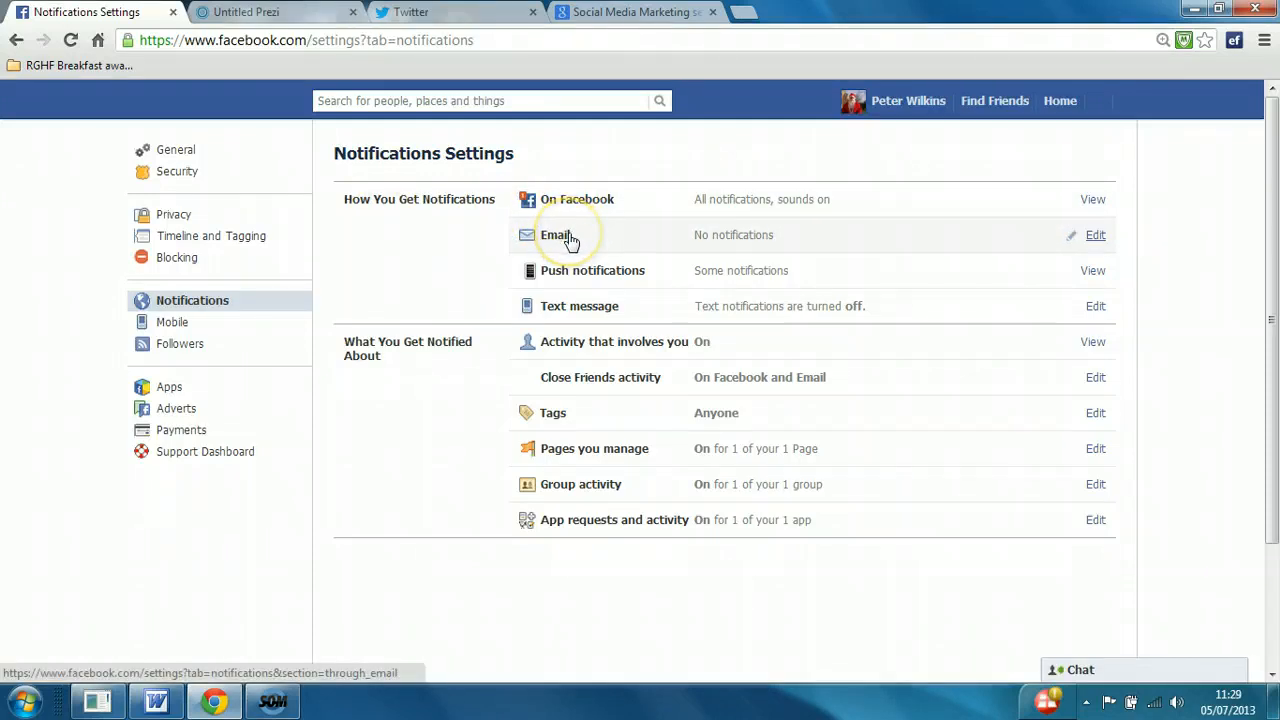
pyautogui.moveTo(508, 299)
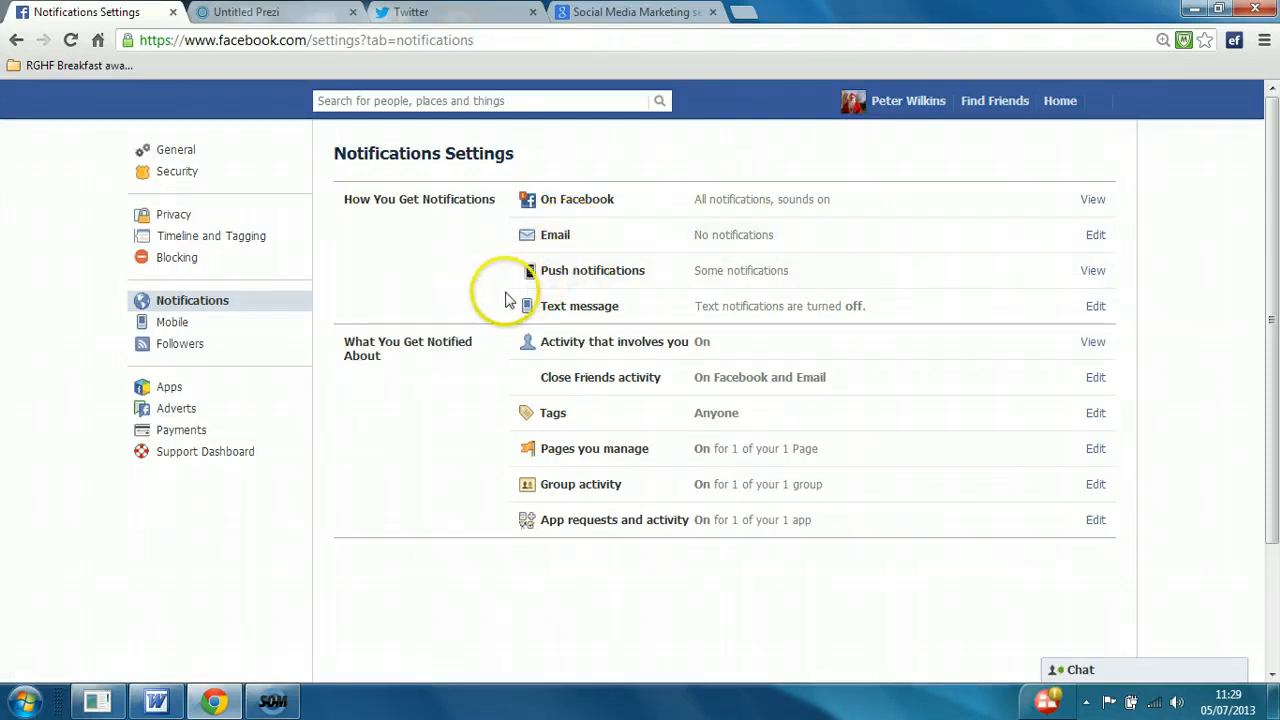
pyautogui.moveTo(590, 306)
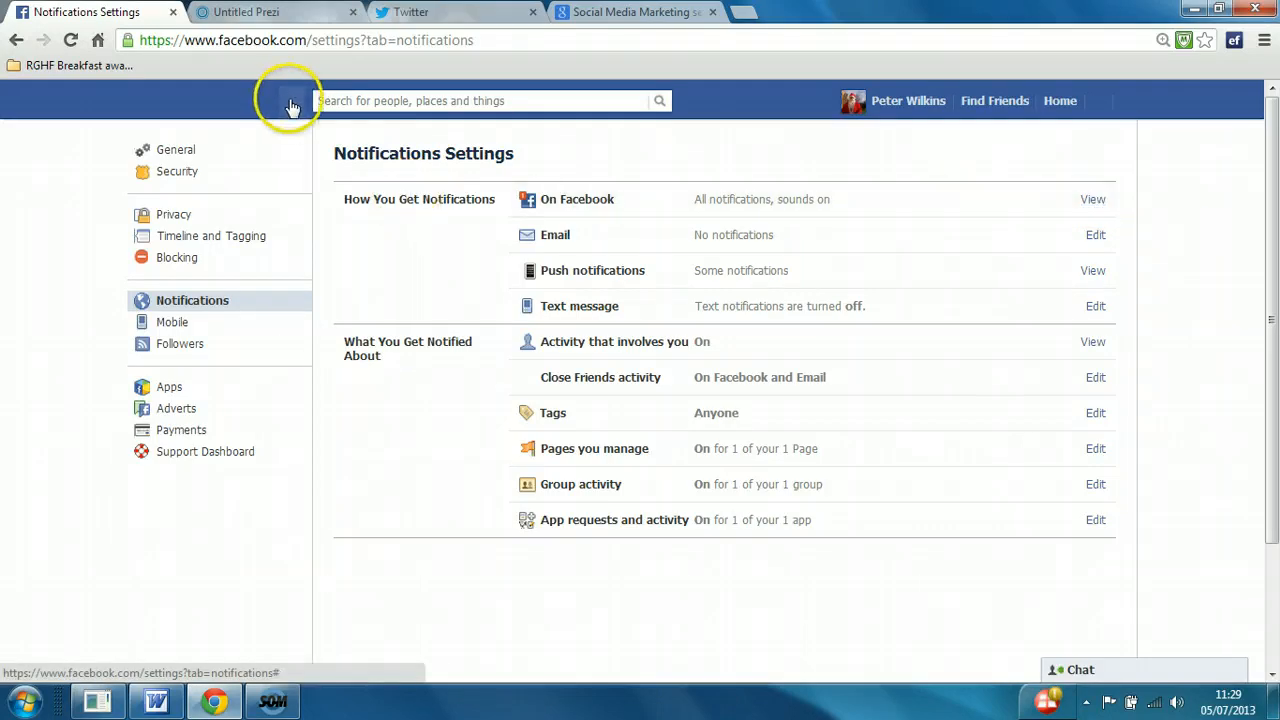
# Check friend requests and messages in the top bar, then show the recent notifications list
pyautogui.click(260, 100)
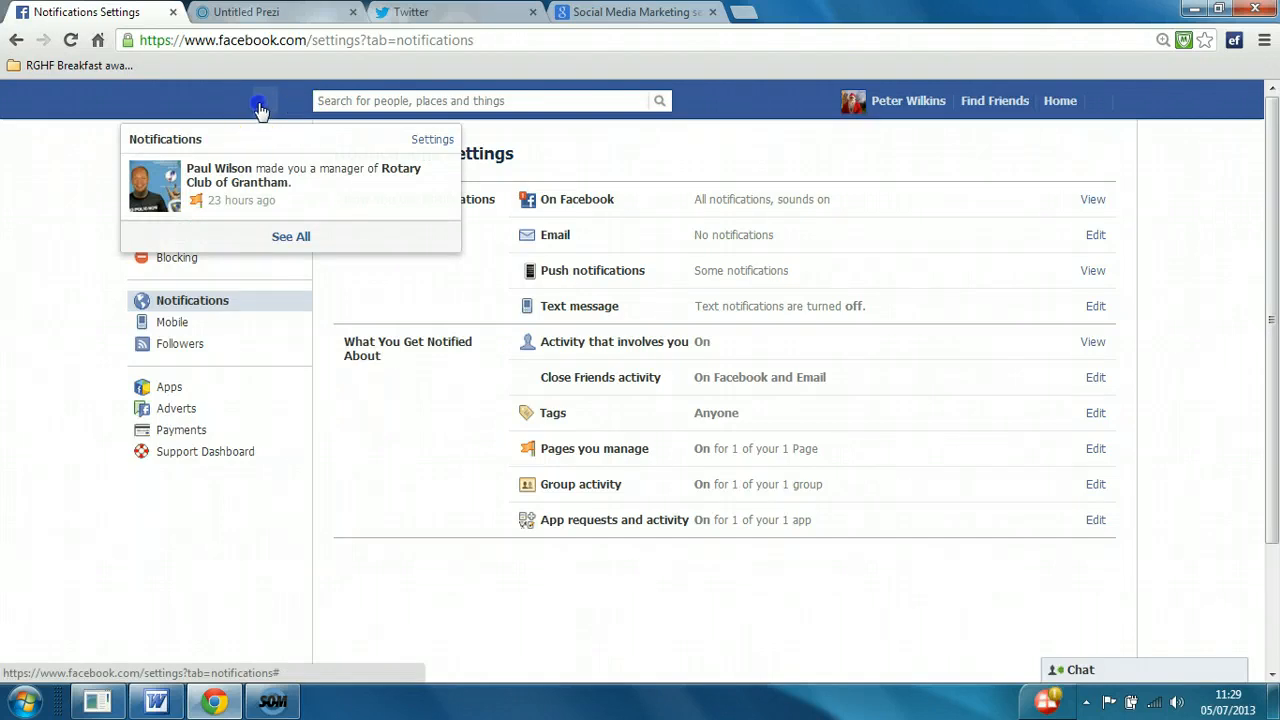
pyautogui.click(213, 100)
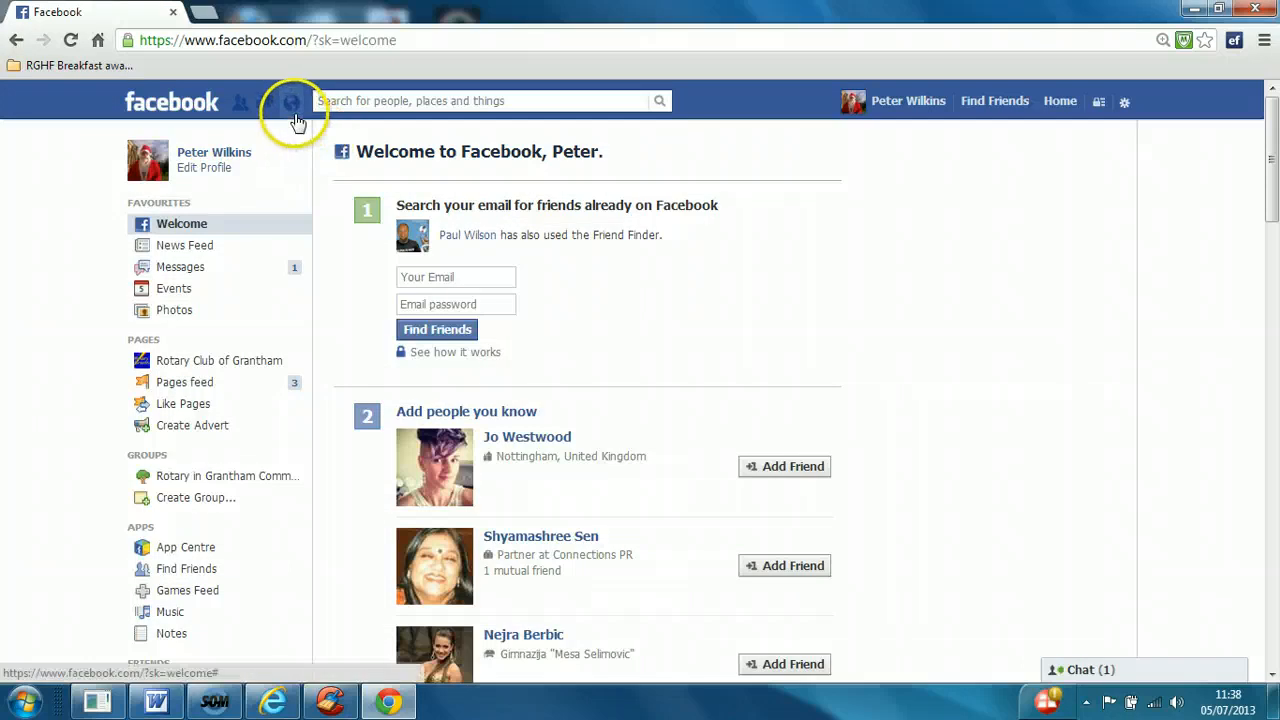
pyautogui.moveTo(239, 110)
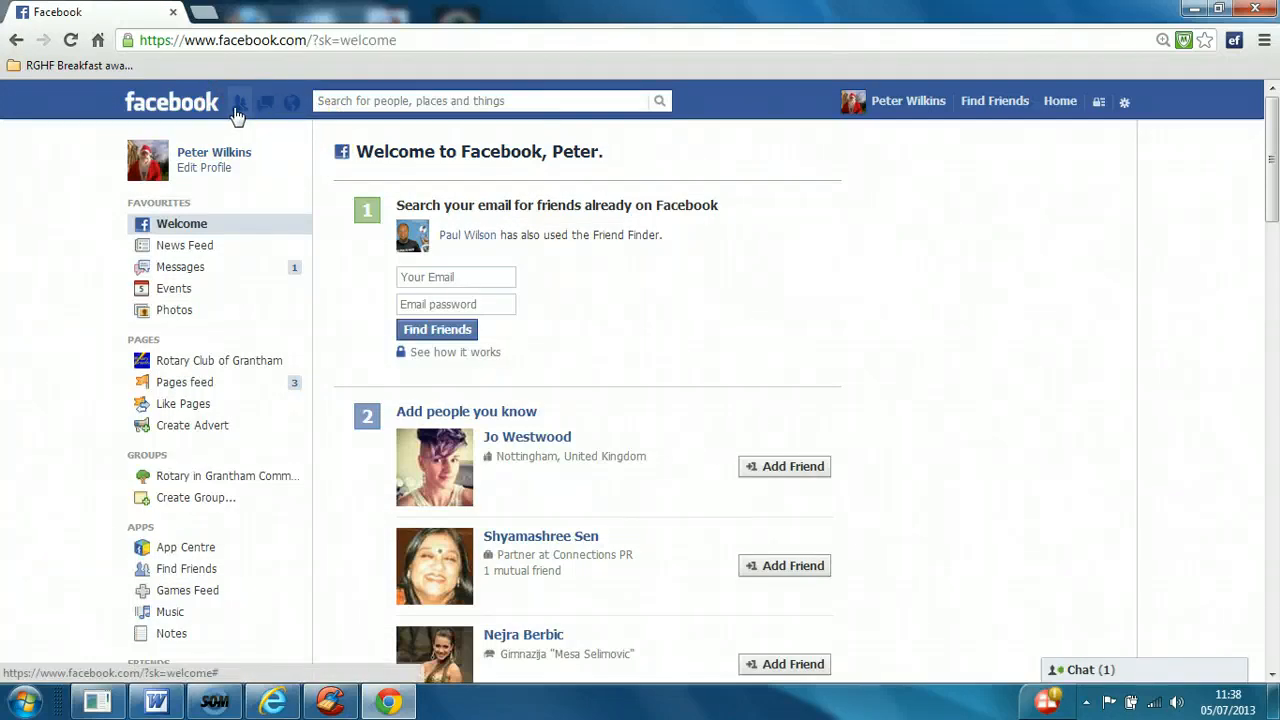
pyautogui.click(266, 101)
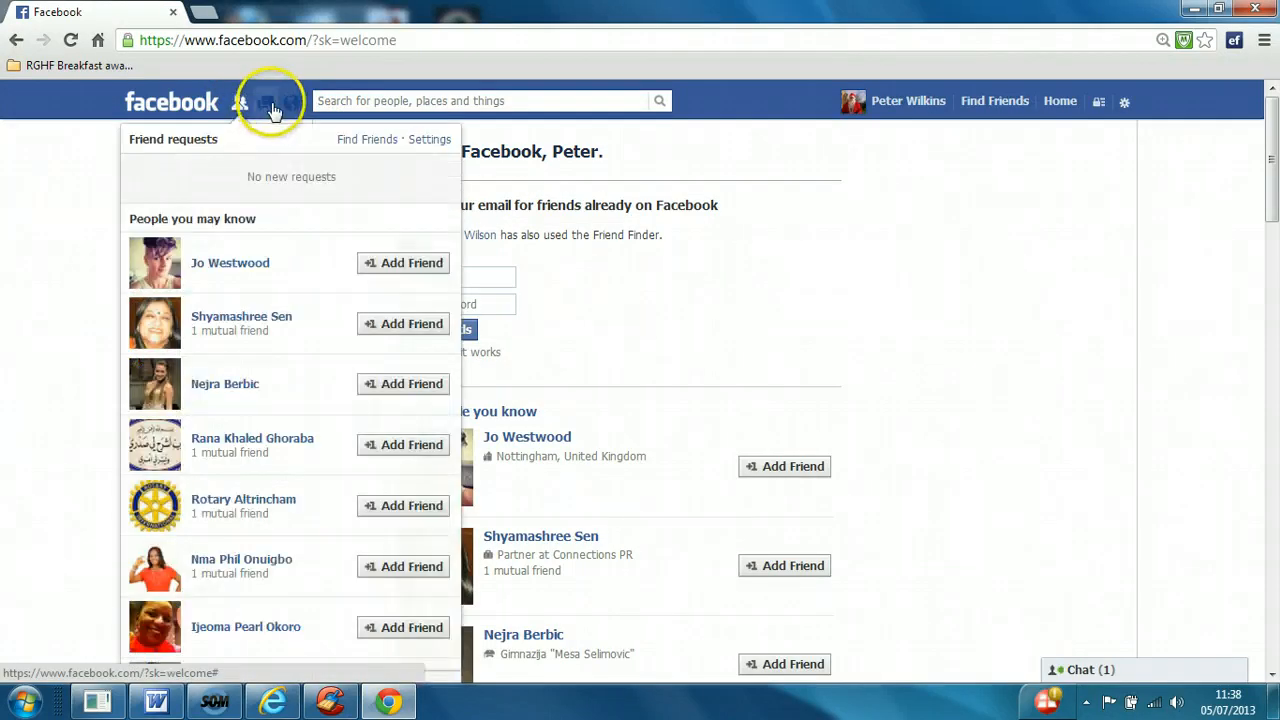
pyautogui.click(267, 101)
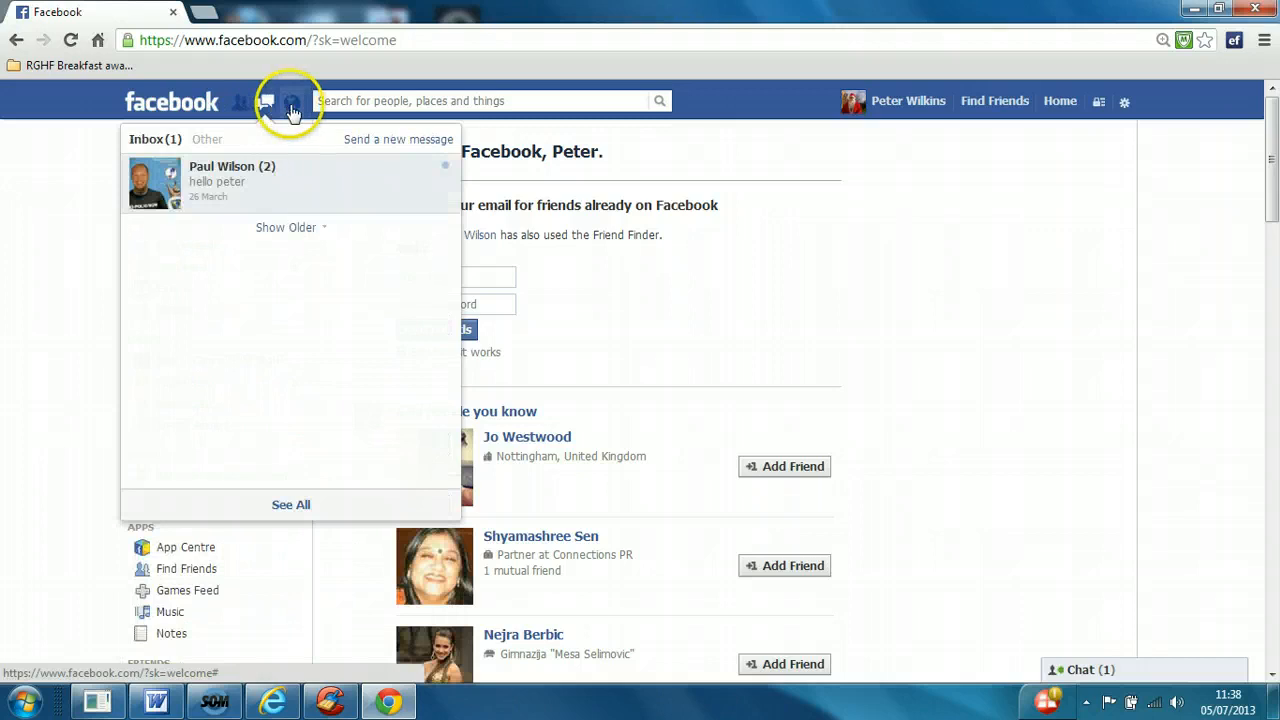
pyautogui.click(291, 101)
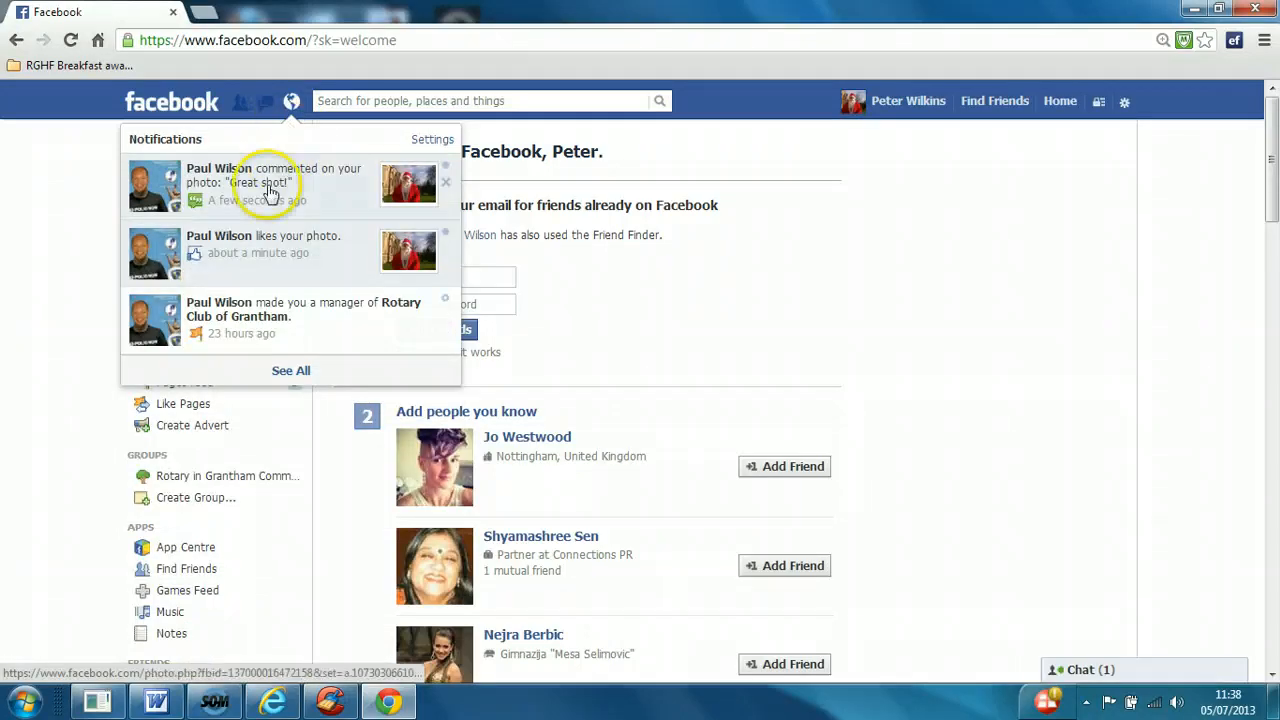
pyautogui.moveTo(258, 252)
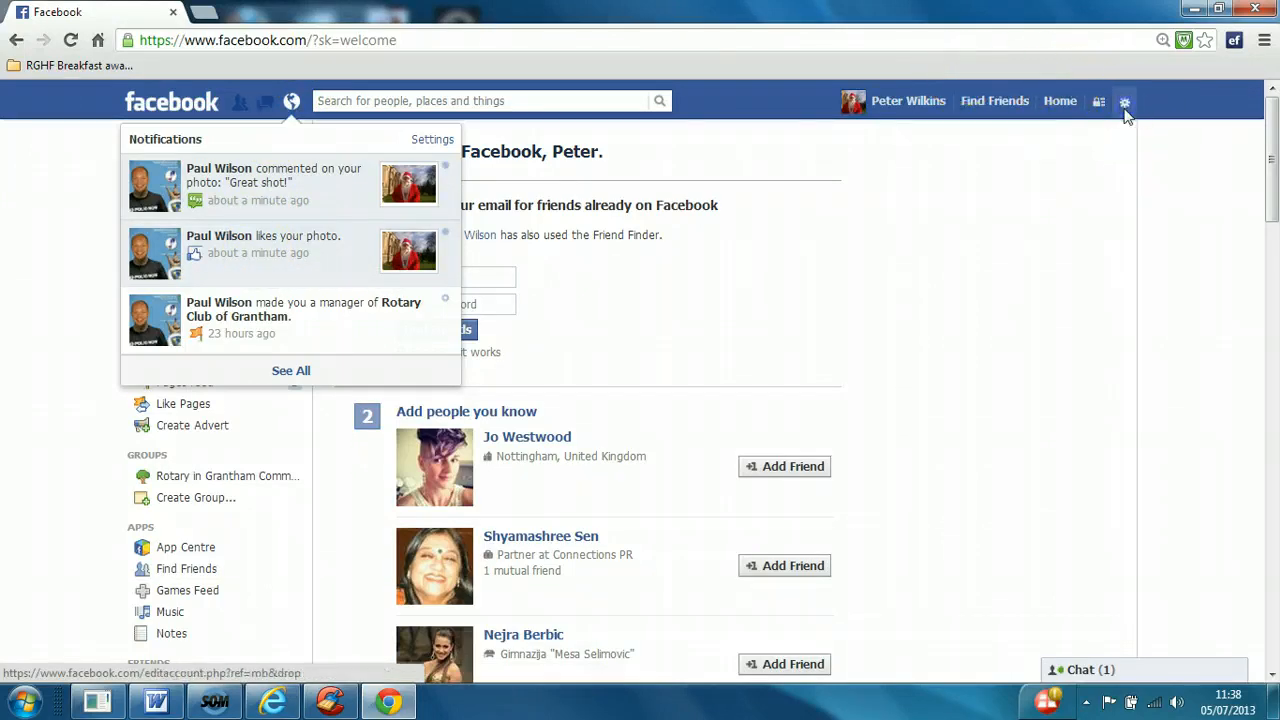
# Return to Notifications Settings through the account options menu
pyautogui.click(1124, 100)
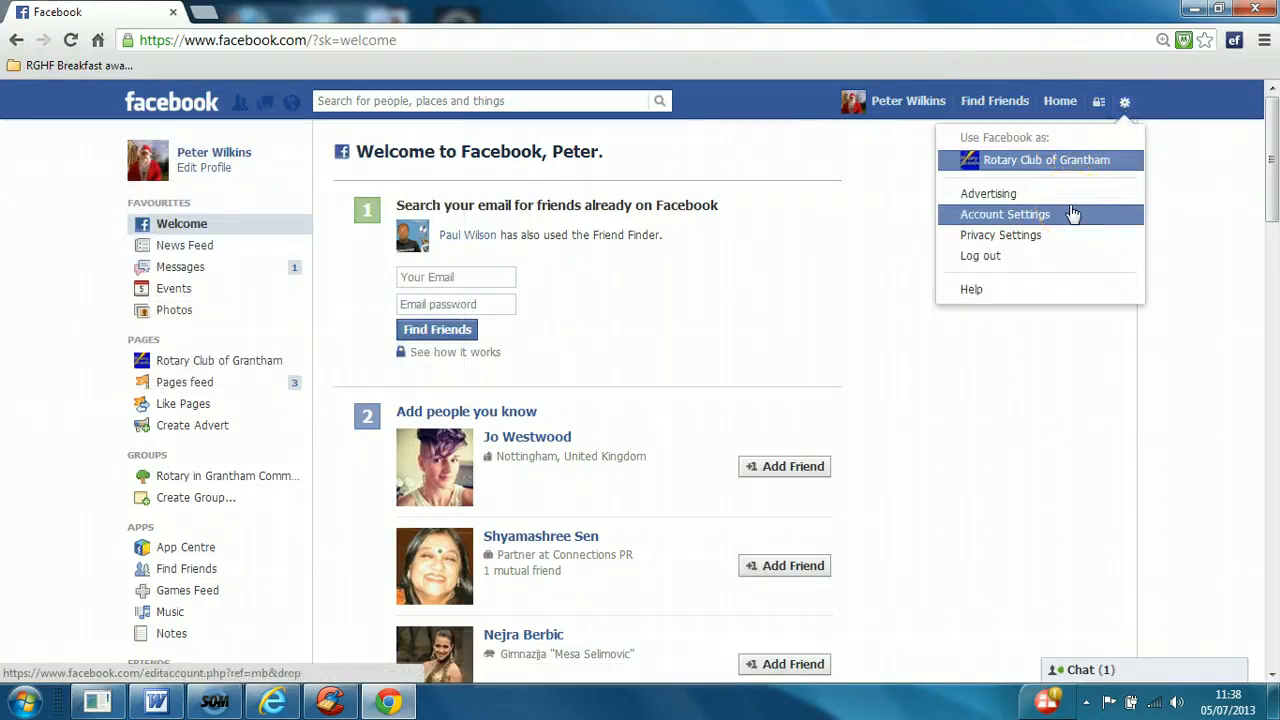
pyautogui.click(1000, 234)
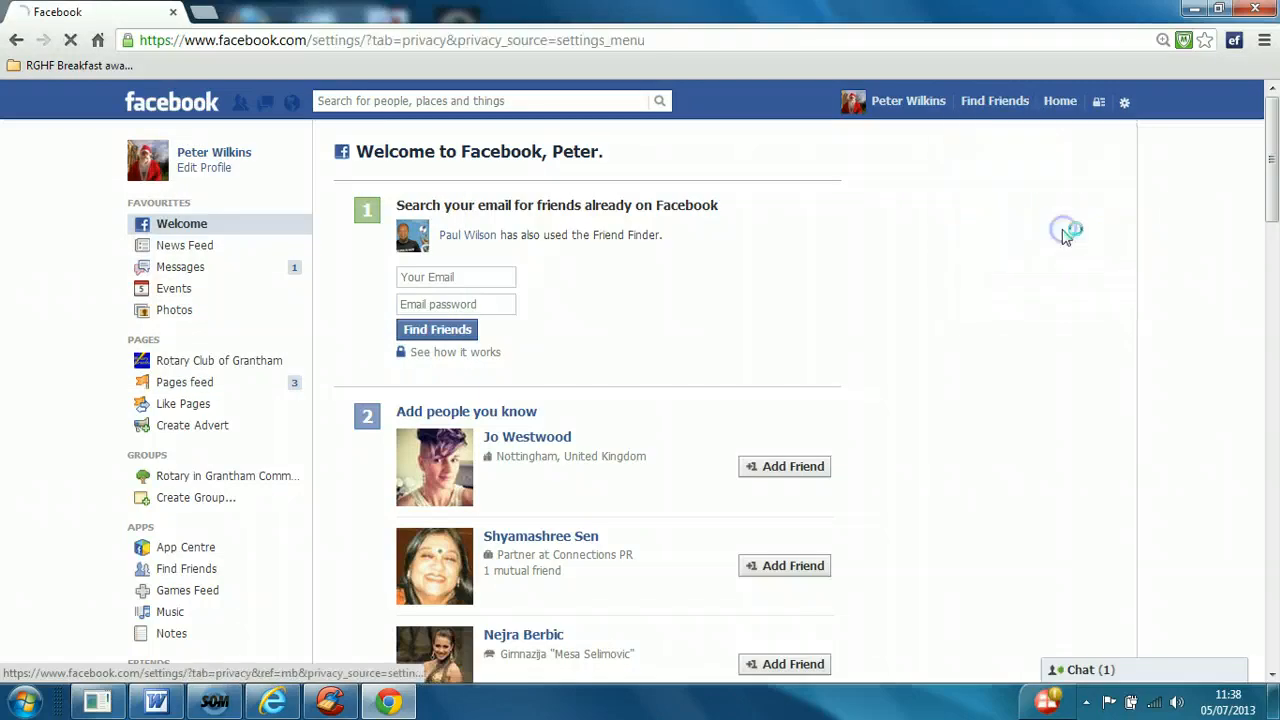
pyautogui.click(1124, 101)
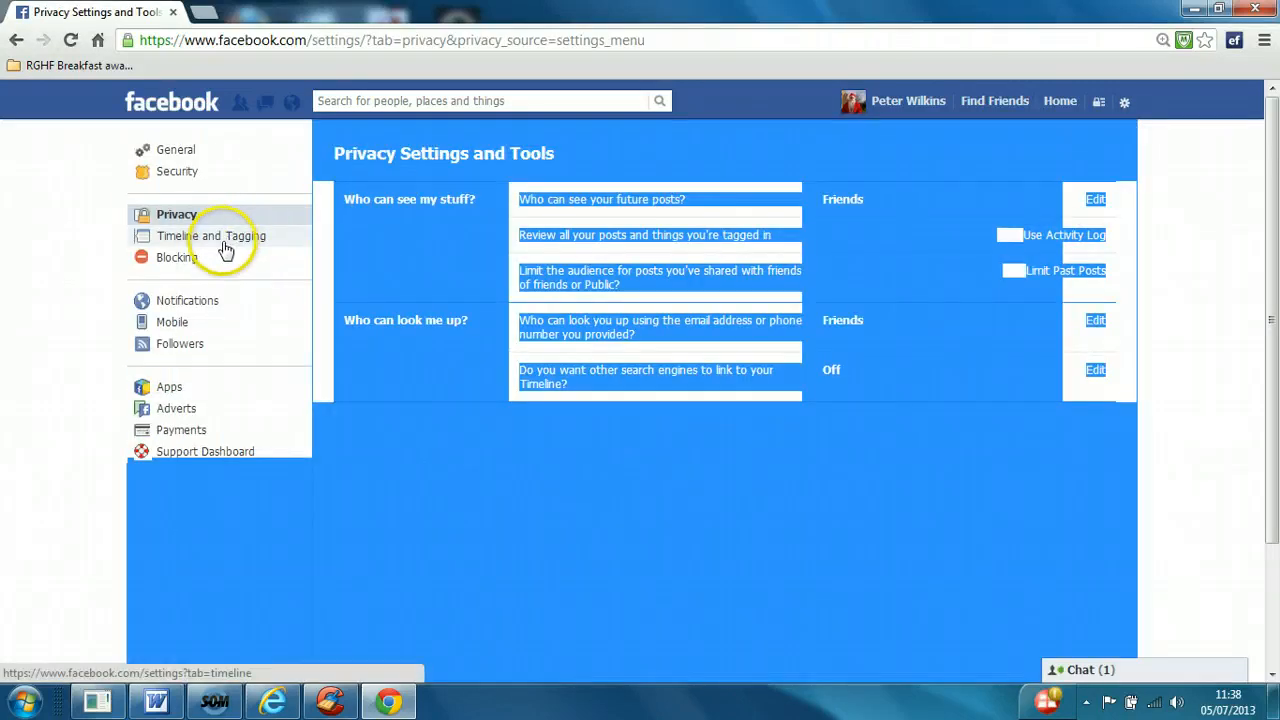
pyautogui.click(192, 300)
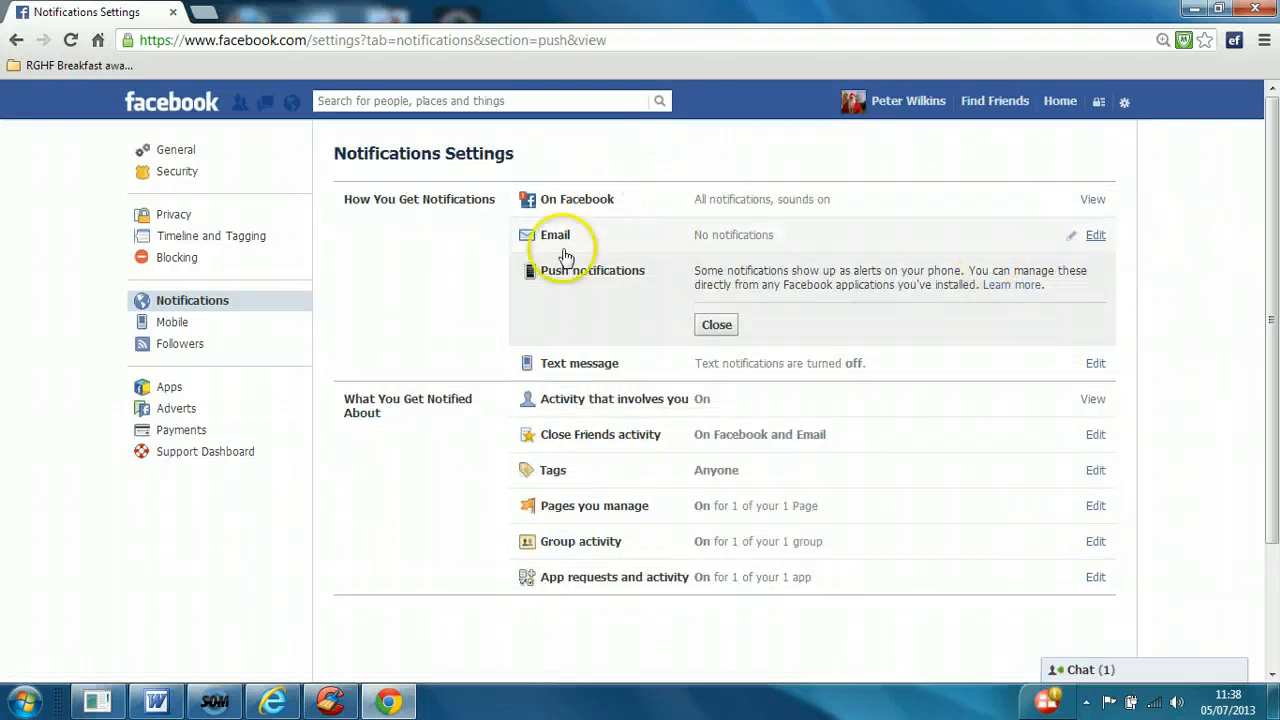
pyautogui.moveTo(1095, 237)
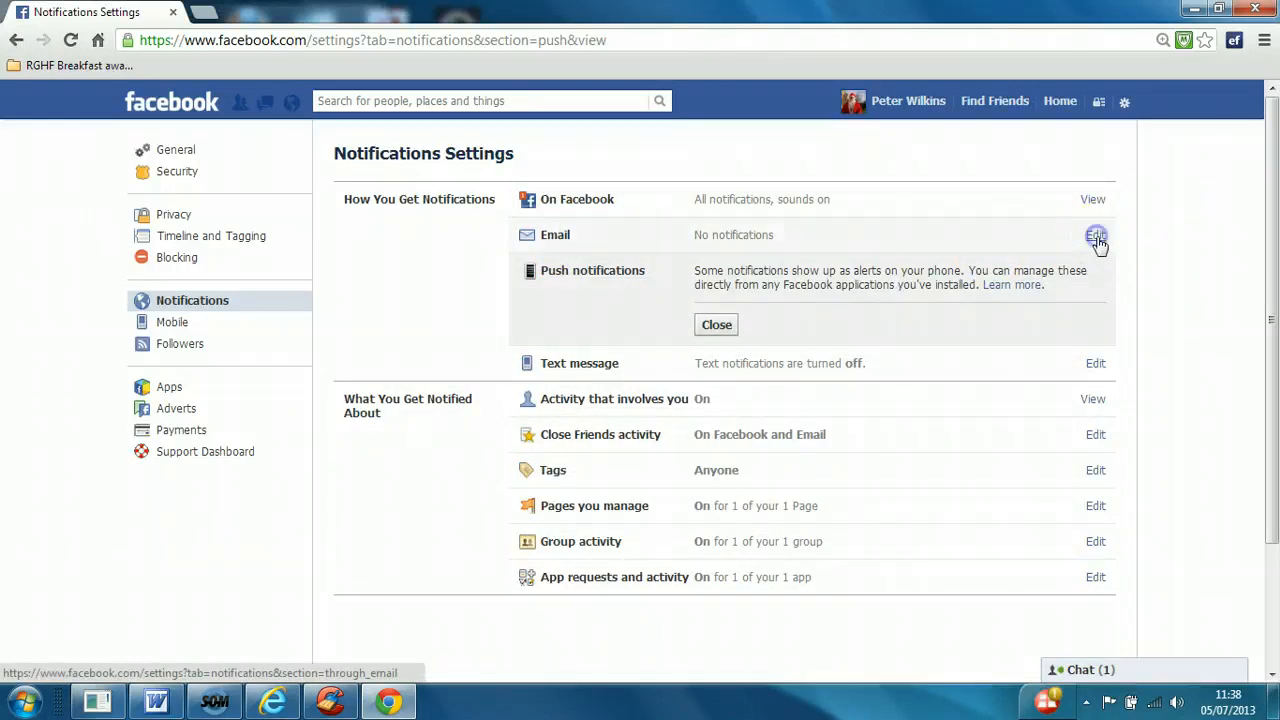
# Set Email to 'Only notifications about your account, security and privacy'
pyautogui.click(1095, 235)
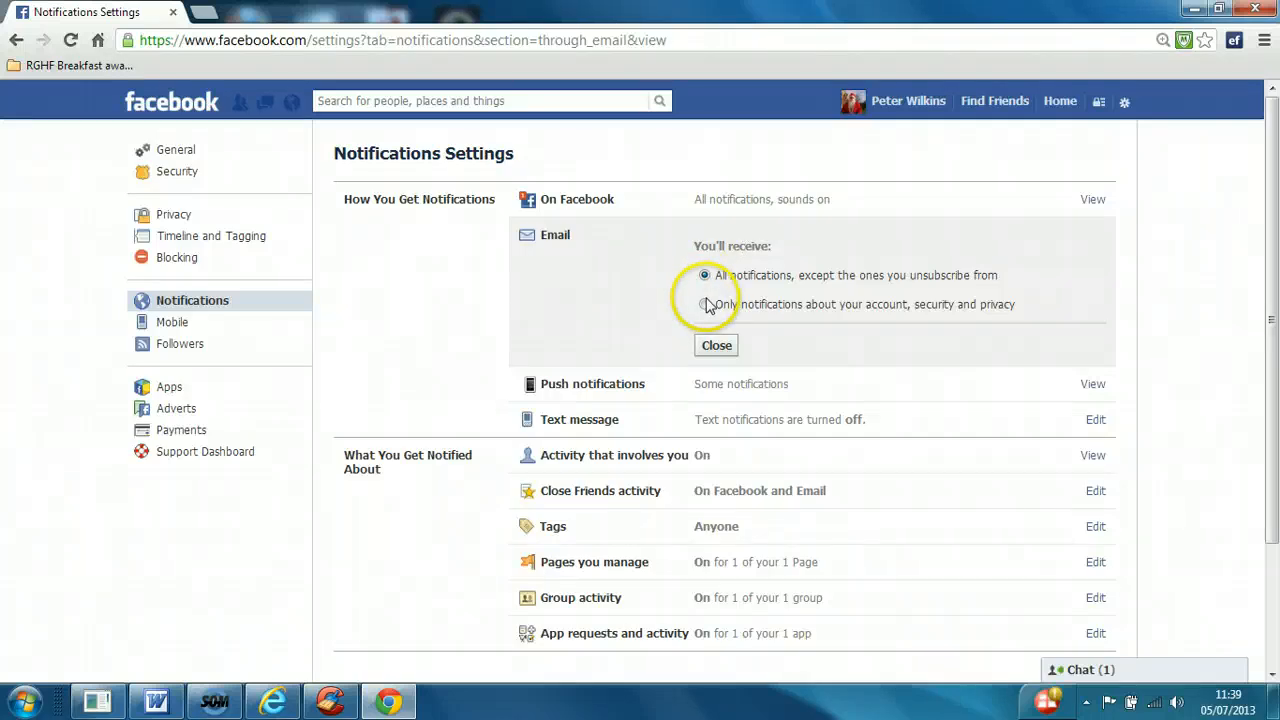
pyautogui.click(705, 304)
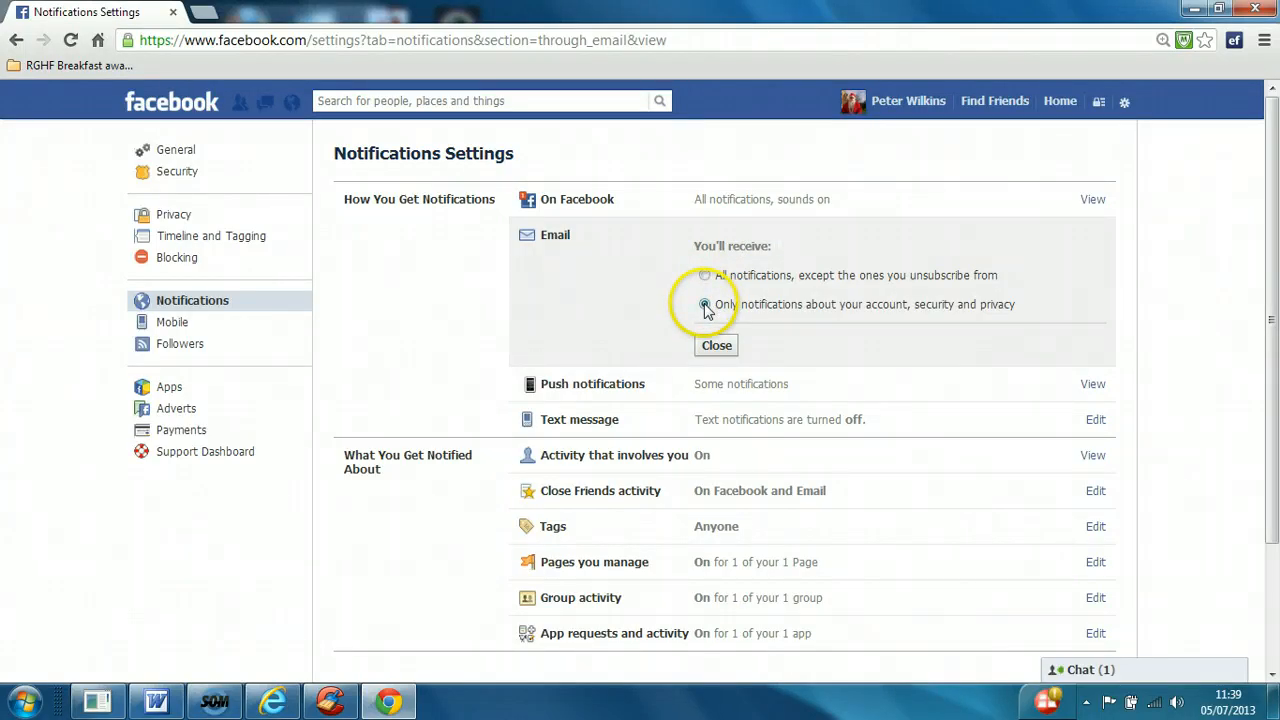
pyautogui.click(705, 304)
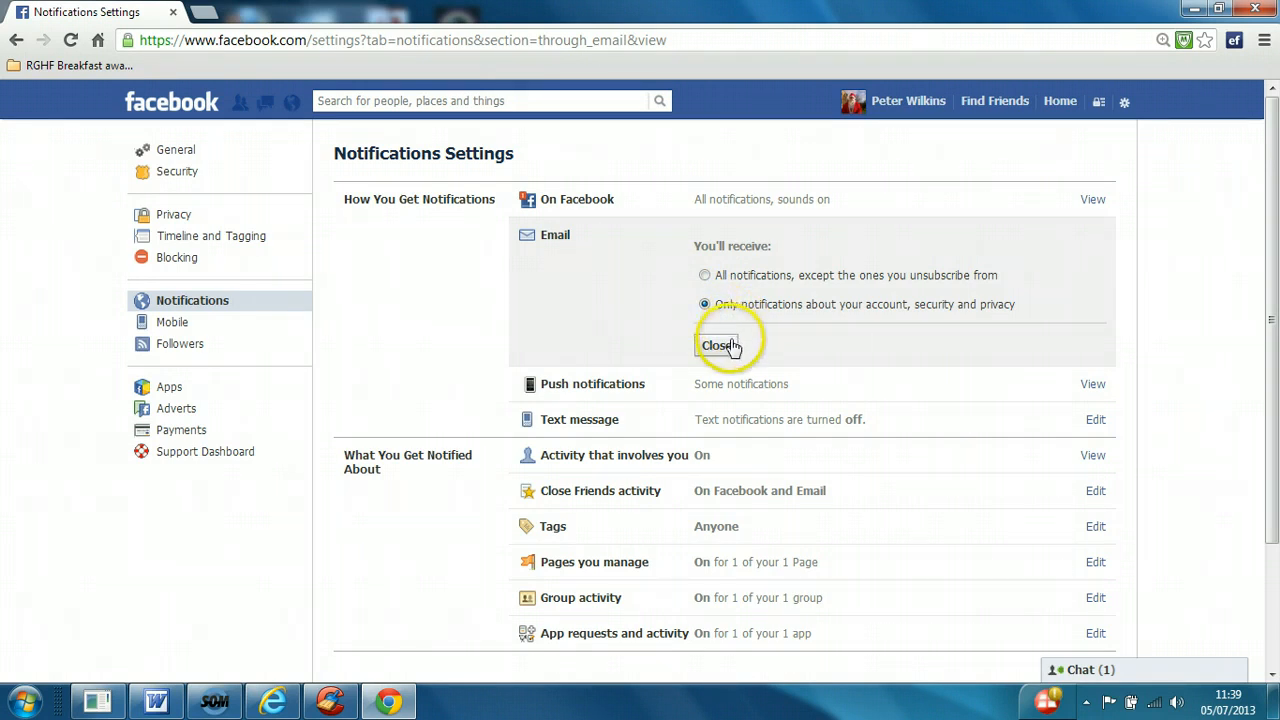
# Close the Email section and switch Close Friends activity to 'On Facebook' only
pyautogui.click(717, 345)
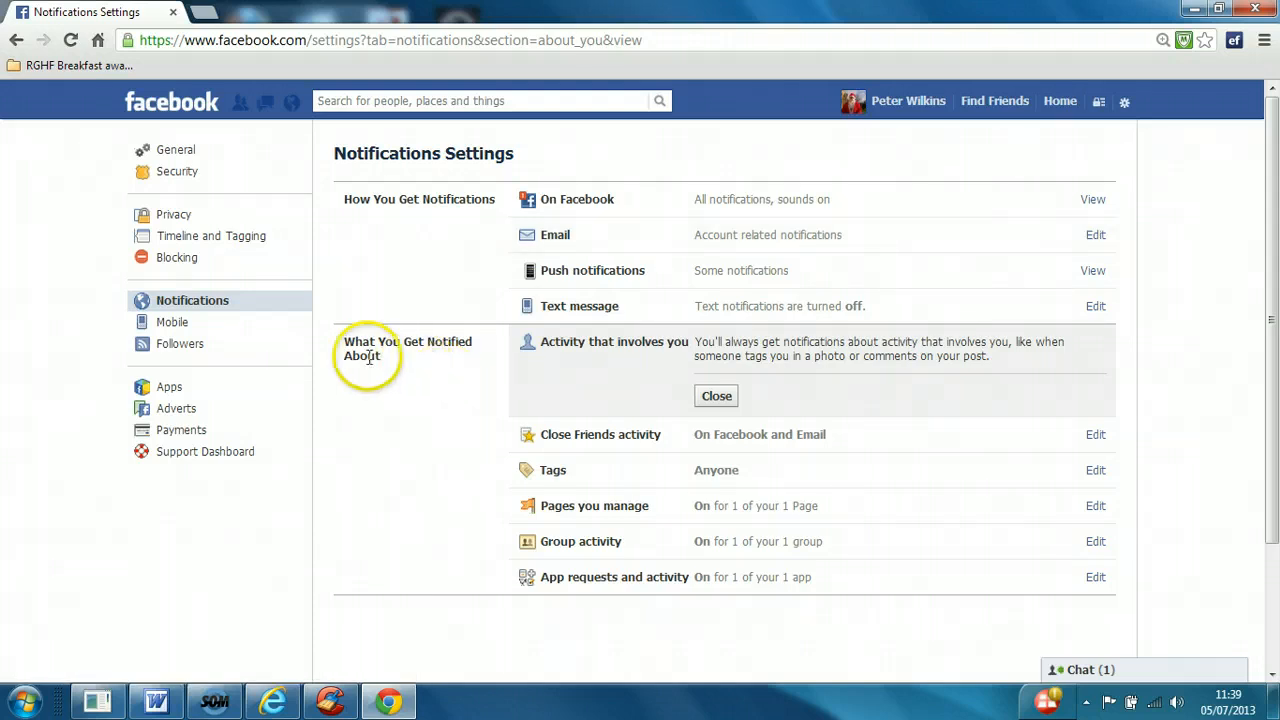
pyautogui.moveTo(716, 388)
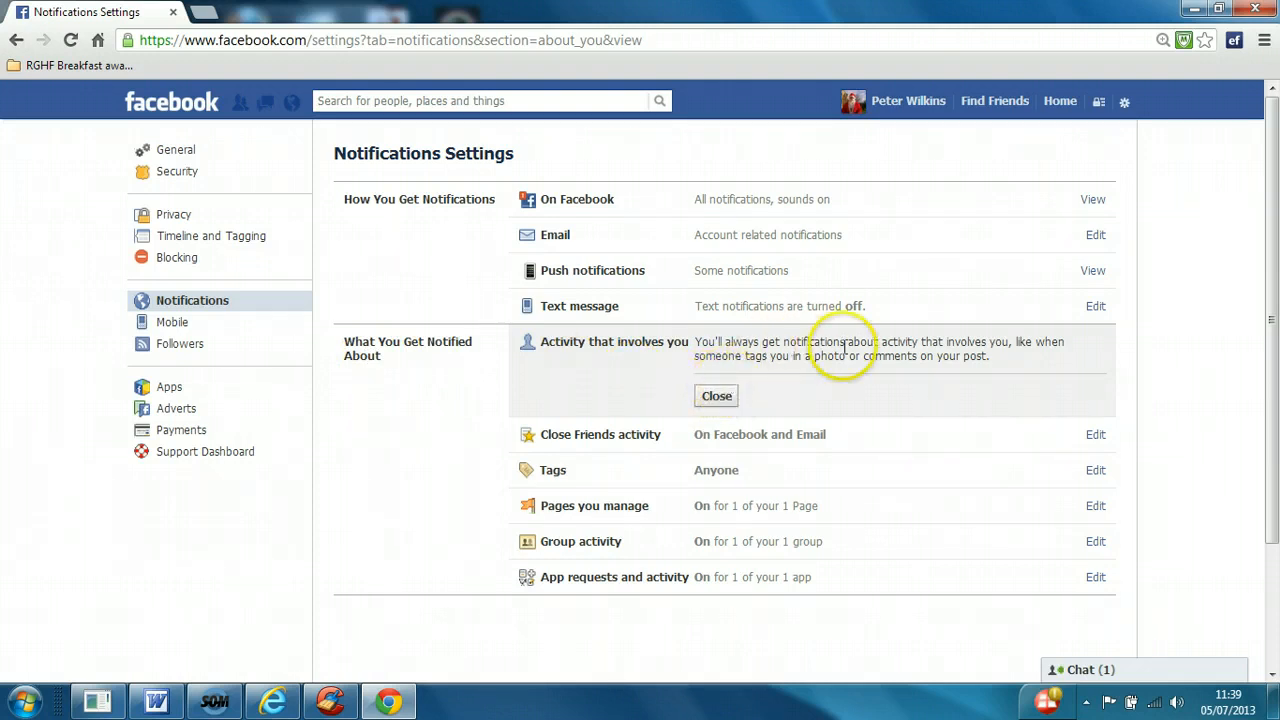
pyautogui.click(716, 395)
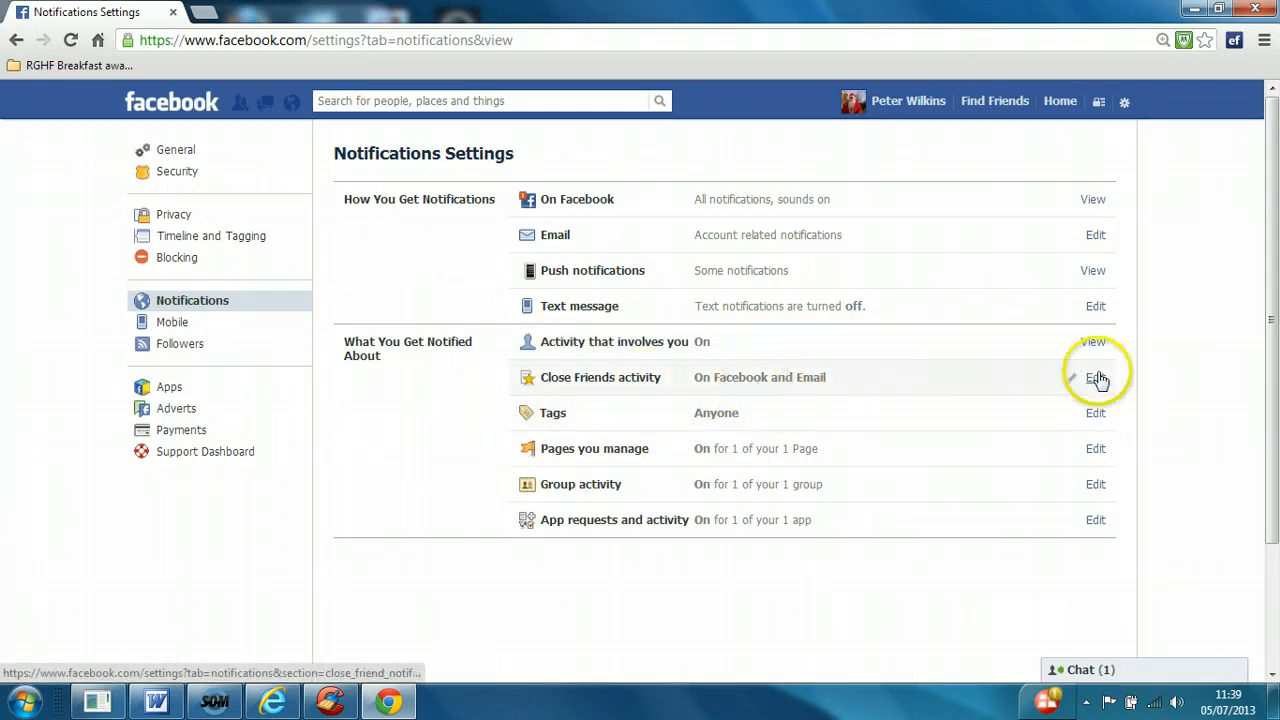
pyautogui.click(1095, 377)
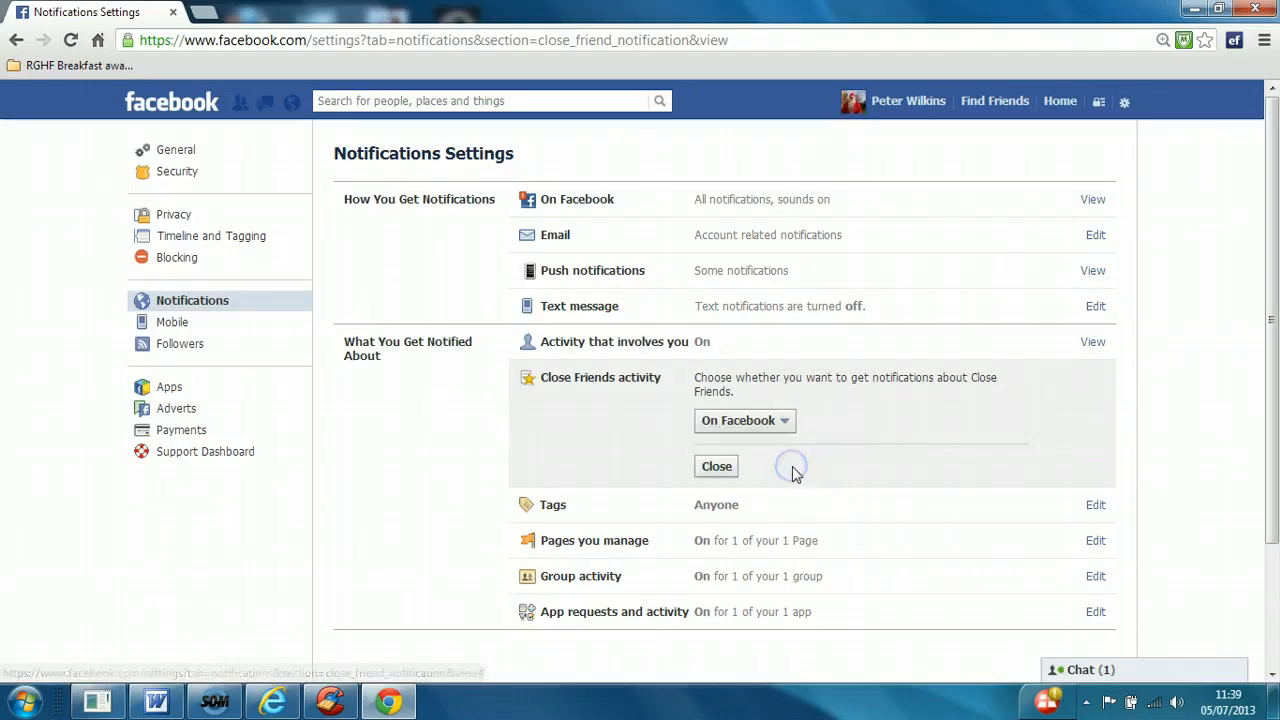
pyautogui.click(716, 466)
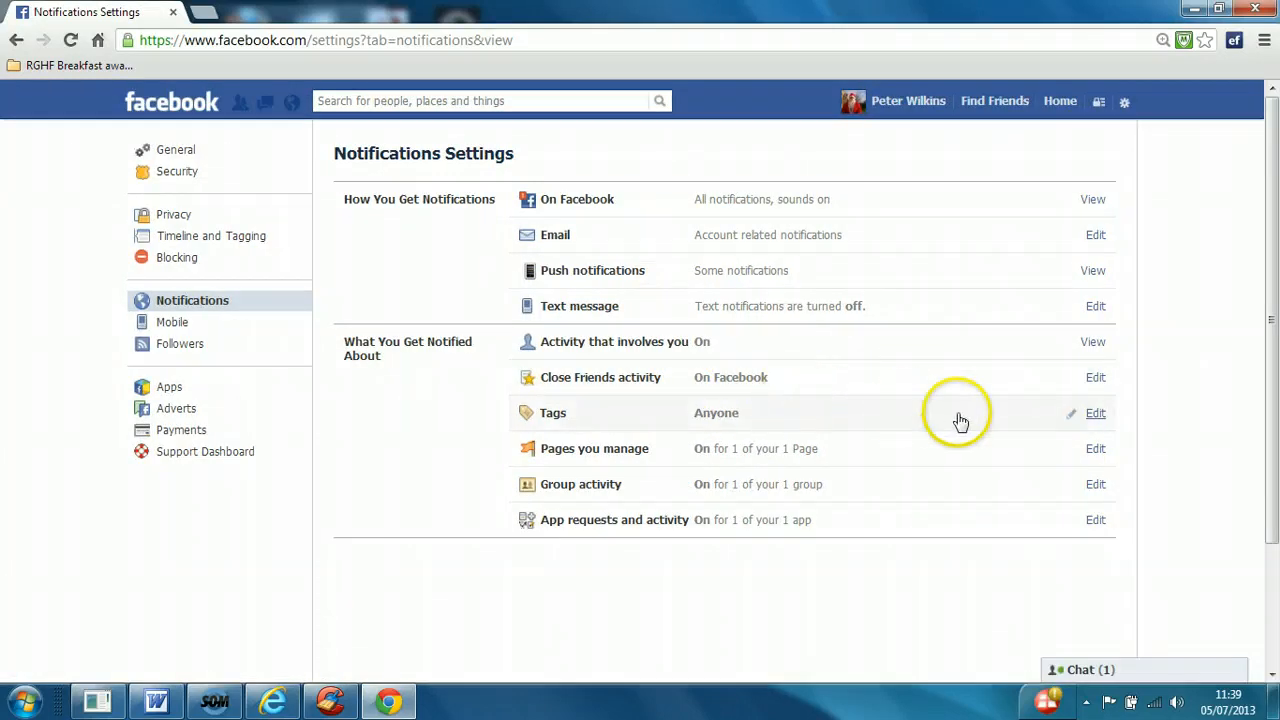
pyautogui.moveTo(1096, 414)
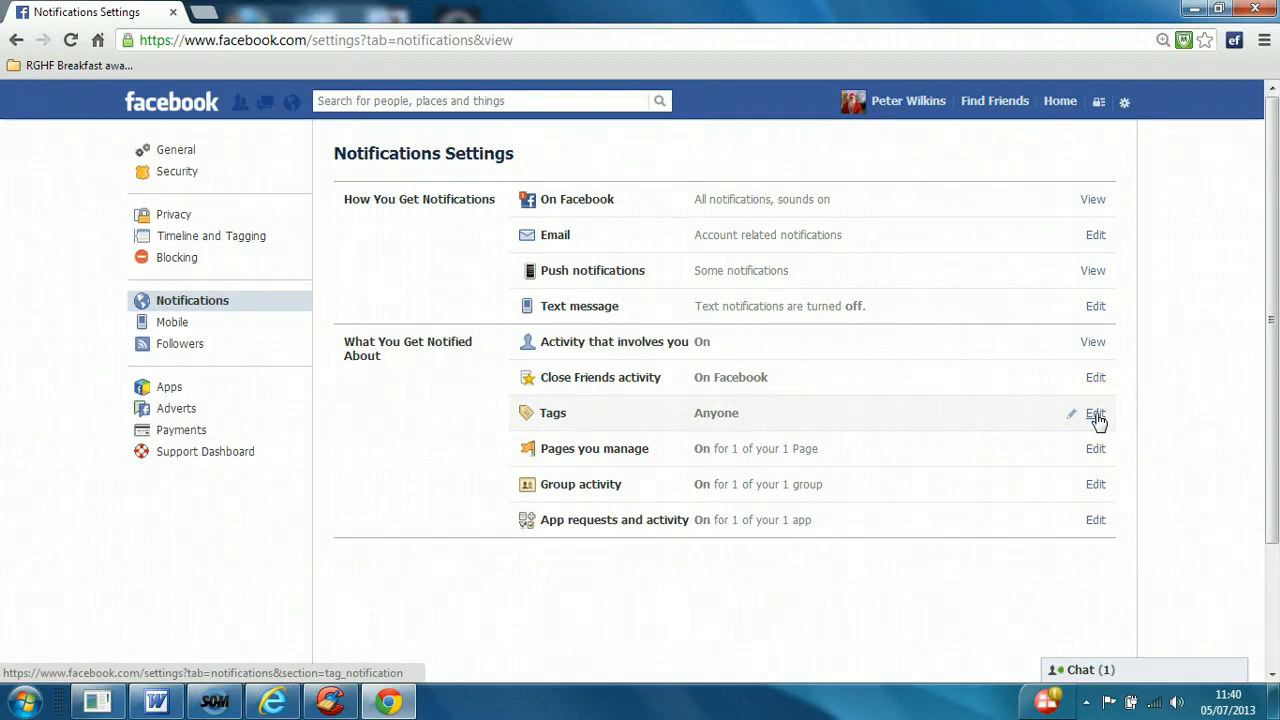
# Set Tags notifications to come only from Friends
pyautogui.click(1095, 413)
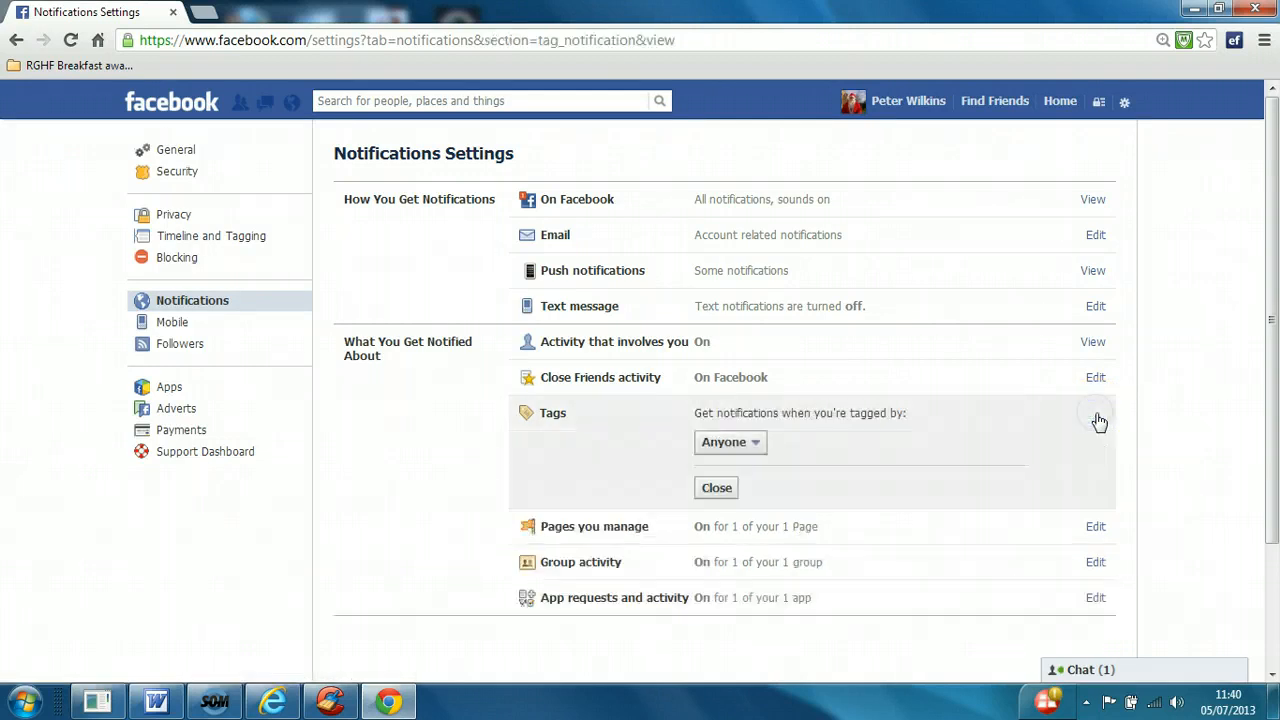
pyautogui.click(730, 442)
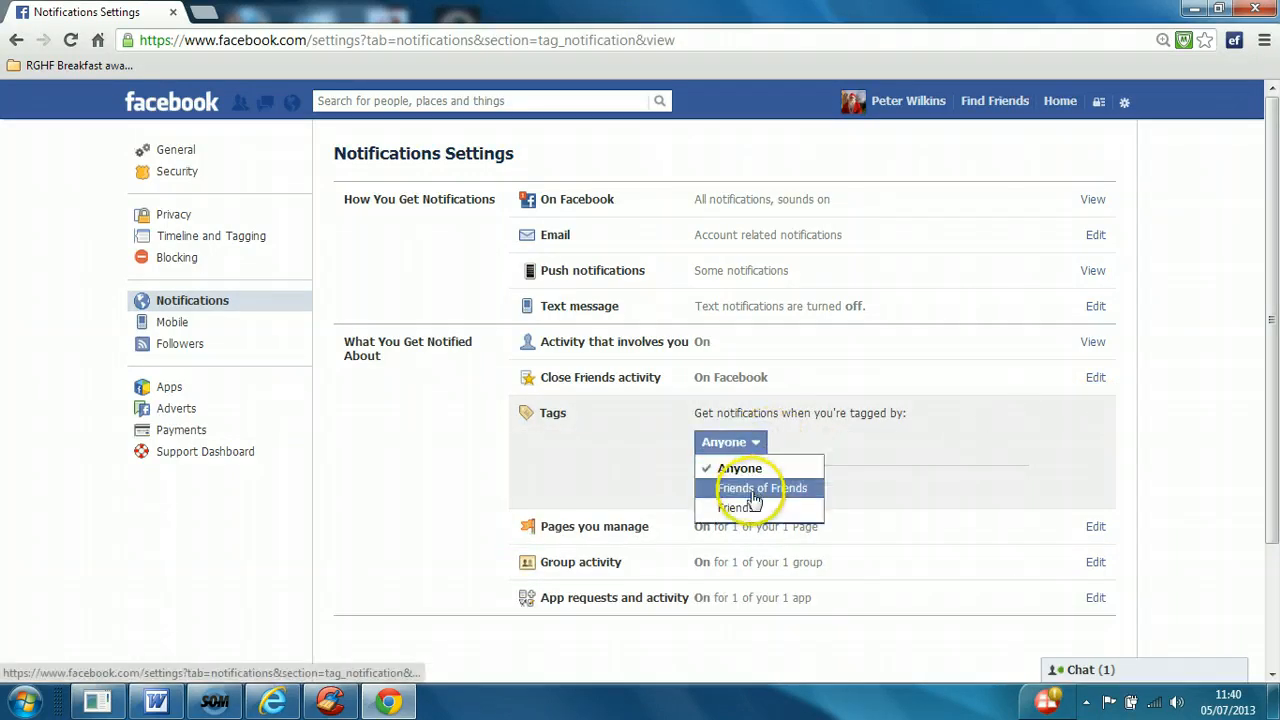
pyautogui.click(738, 507)
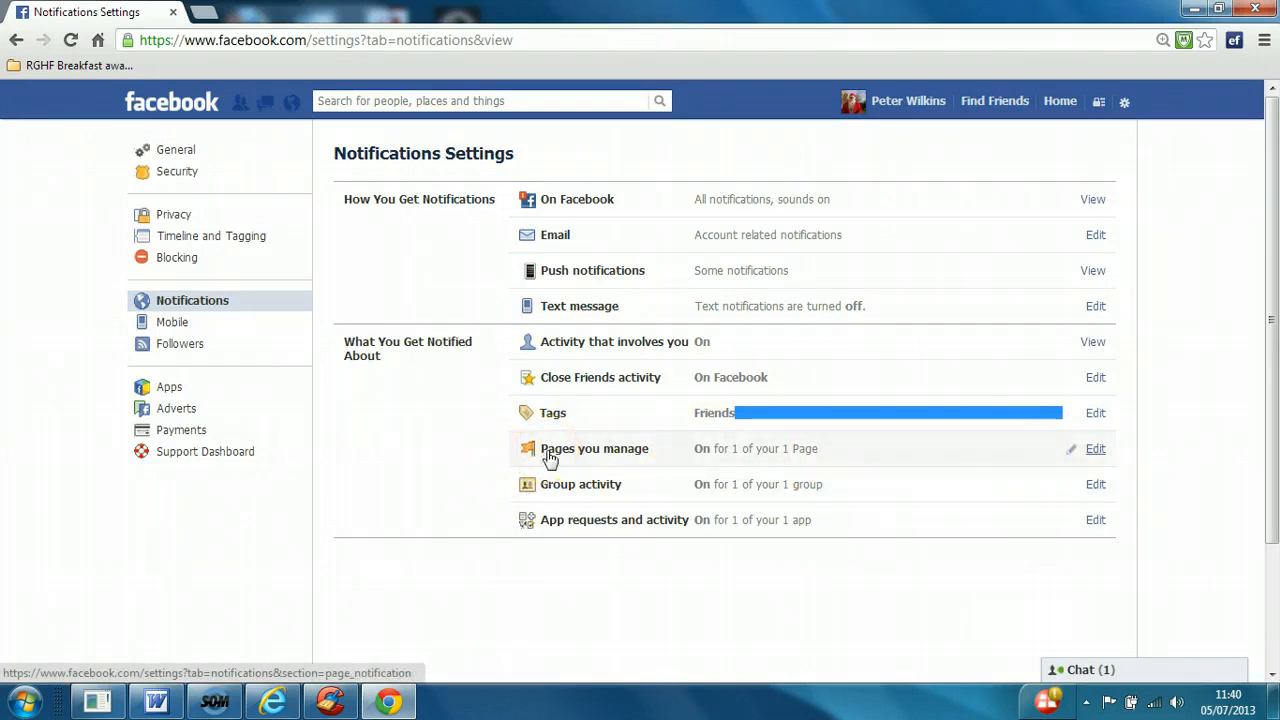
pyautogui.moveTo(555, 490)
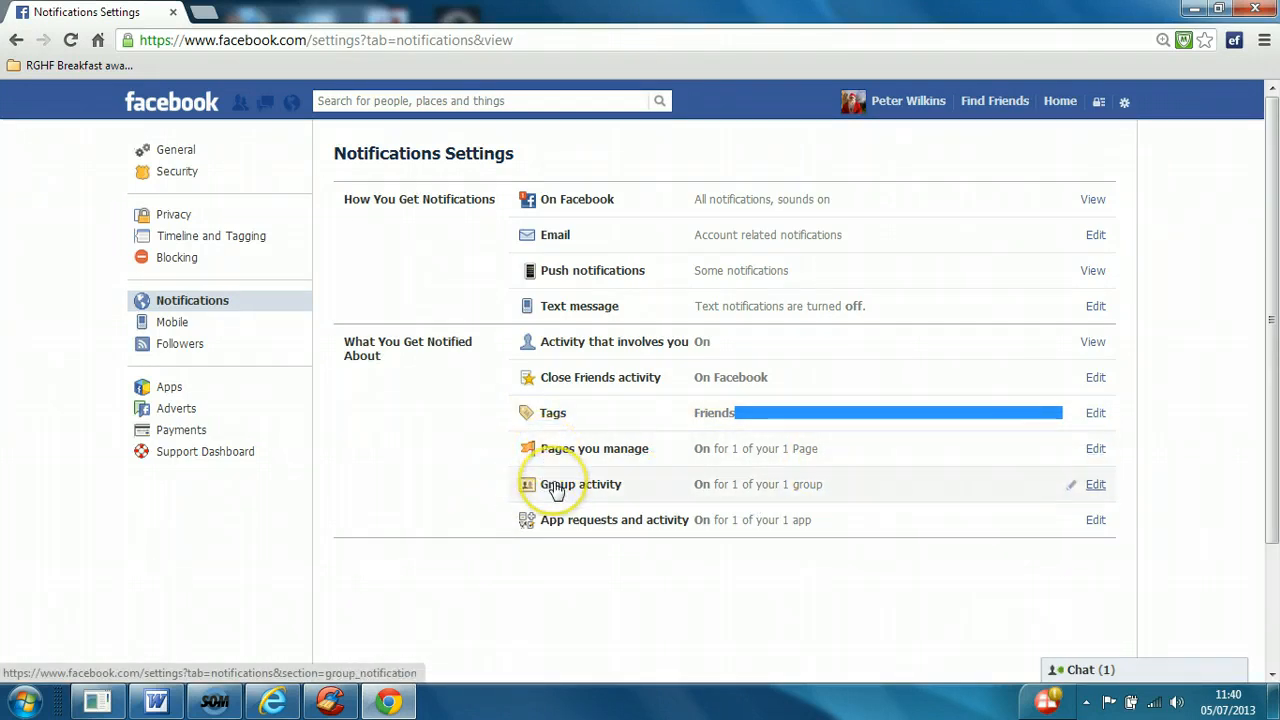
pyautogui.moveTo(590, 519)
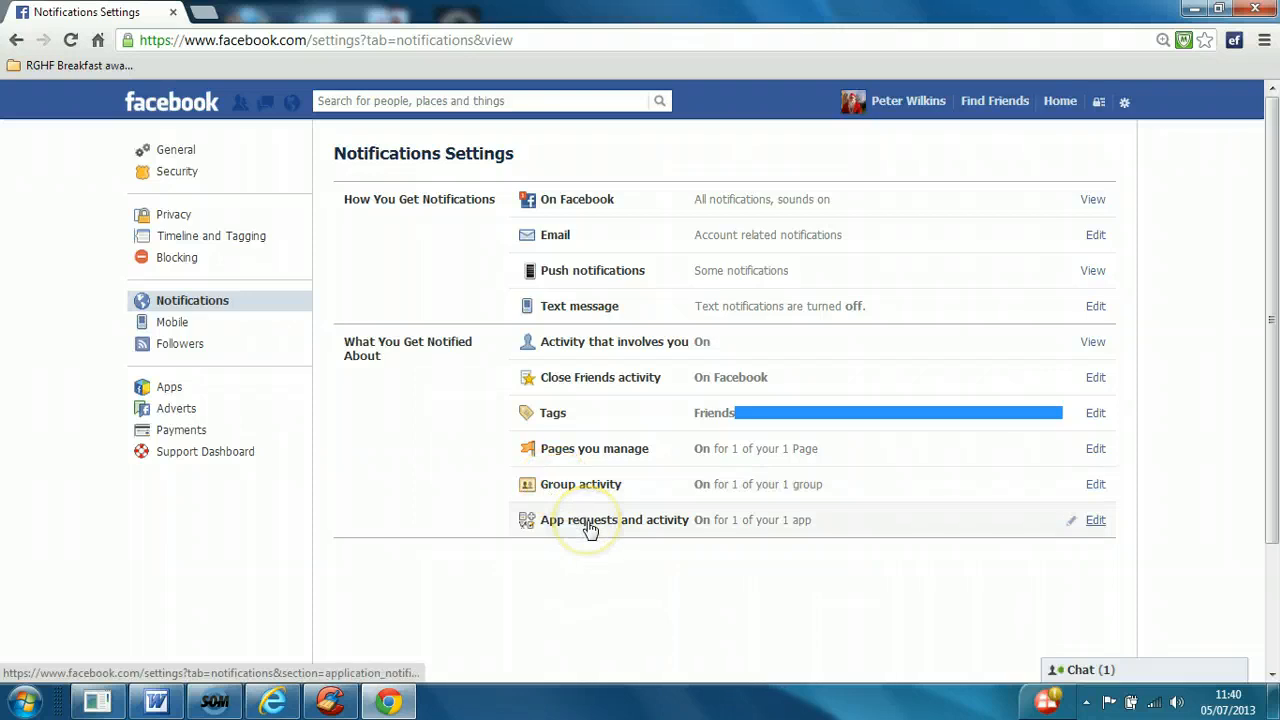
# Turn off App requests and activity for the one app, leaving 0 of 1 on
pyautogui.click(1095, 519)
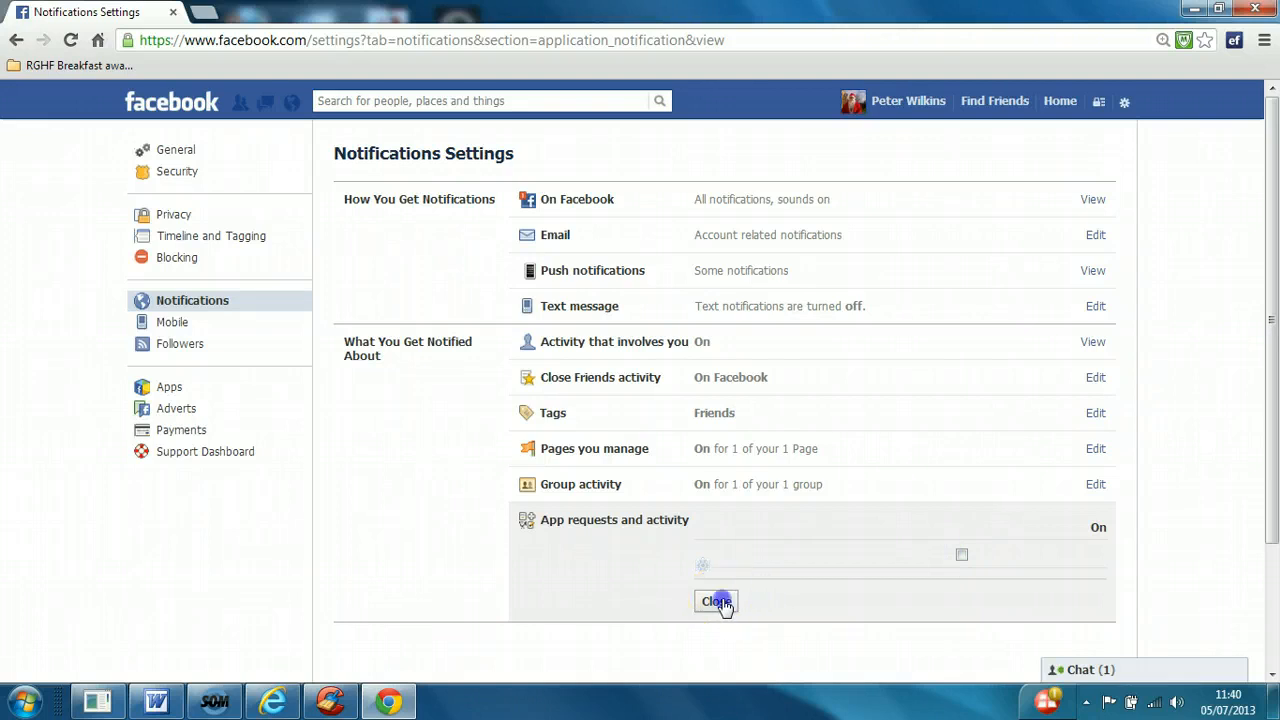
pyautogui.click(715, 601)
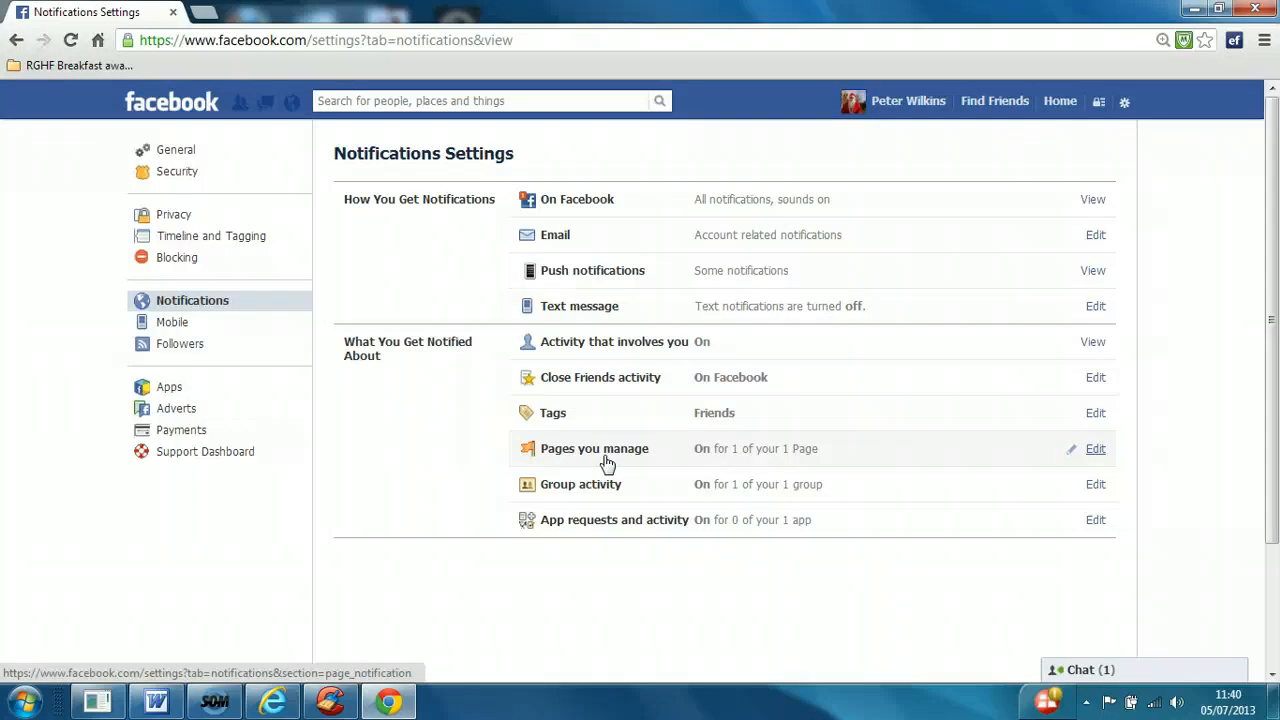
pyautogui.moveTo(176, 171)
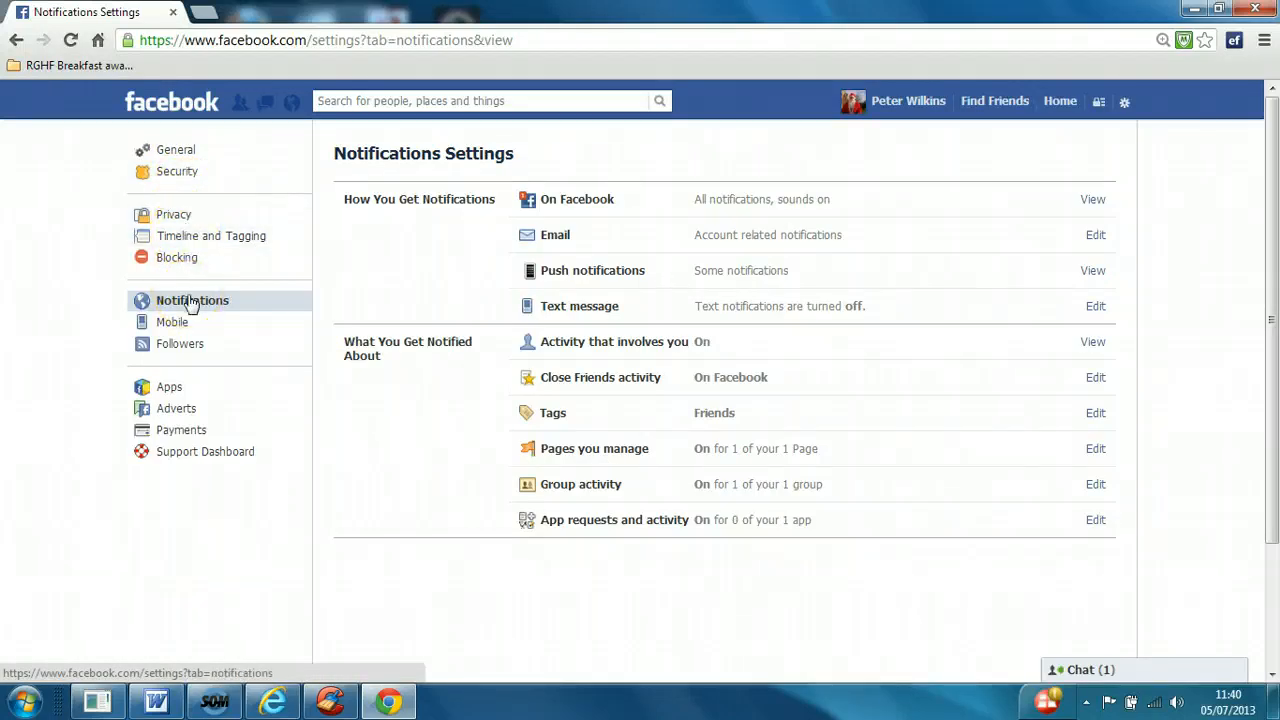
pyautogui.moveTo(1060, 100)
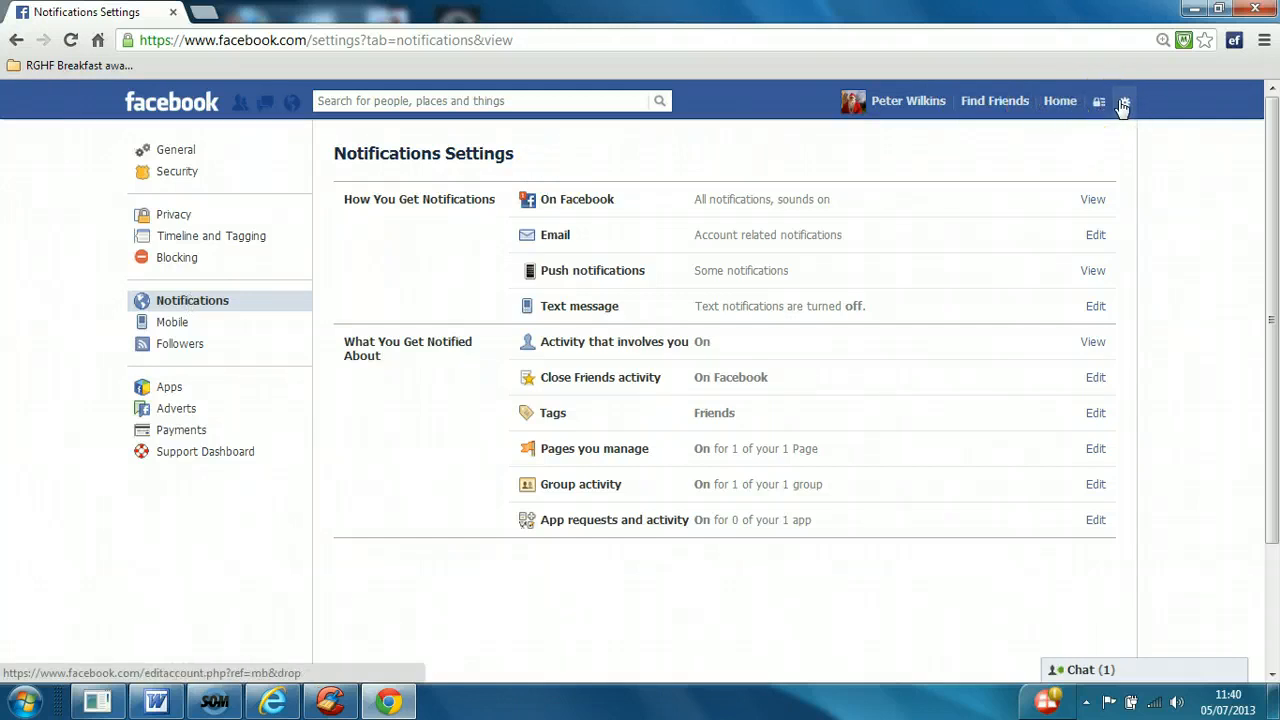
pyautogui.click(1122, 100)
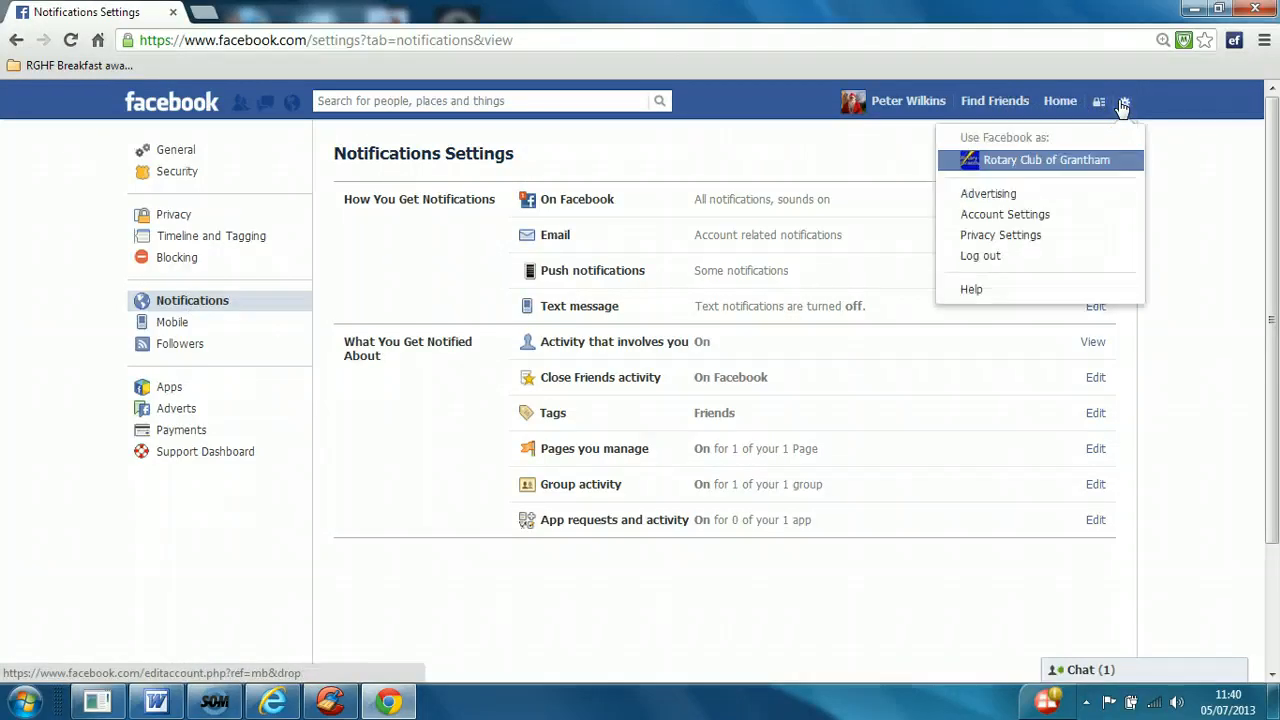